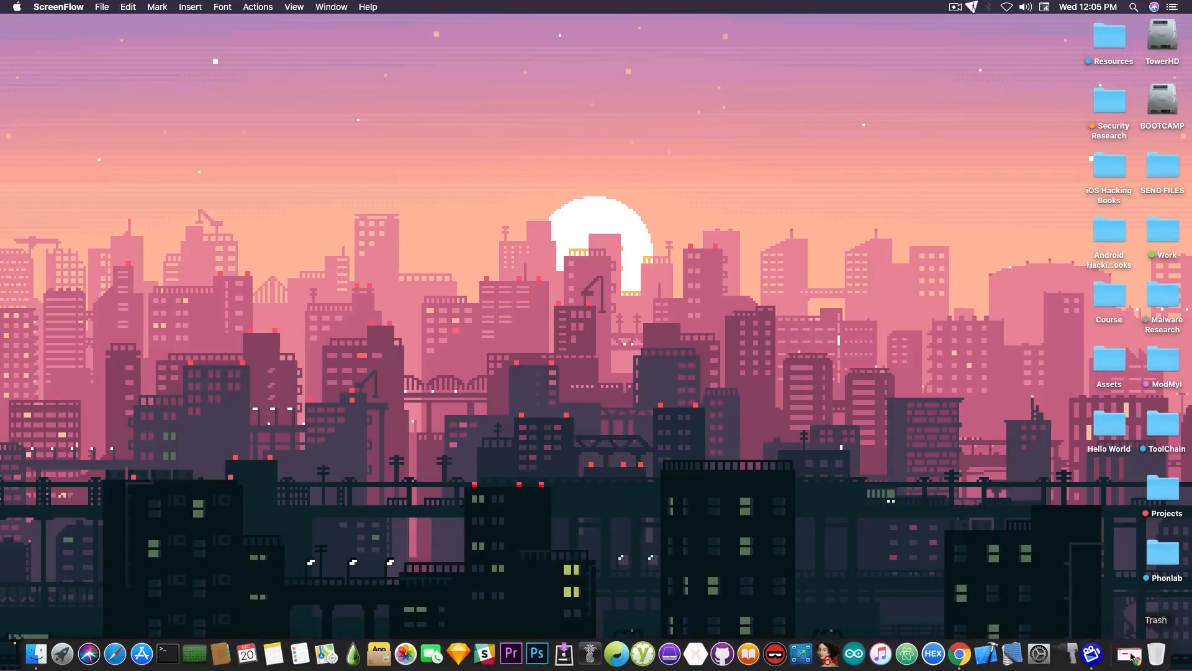
mouse_move(829, 376)
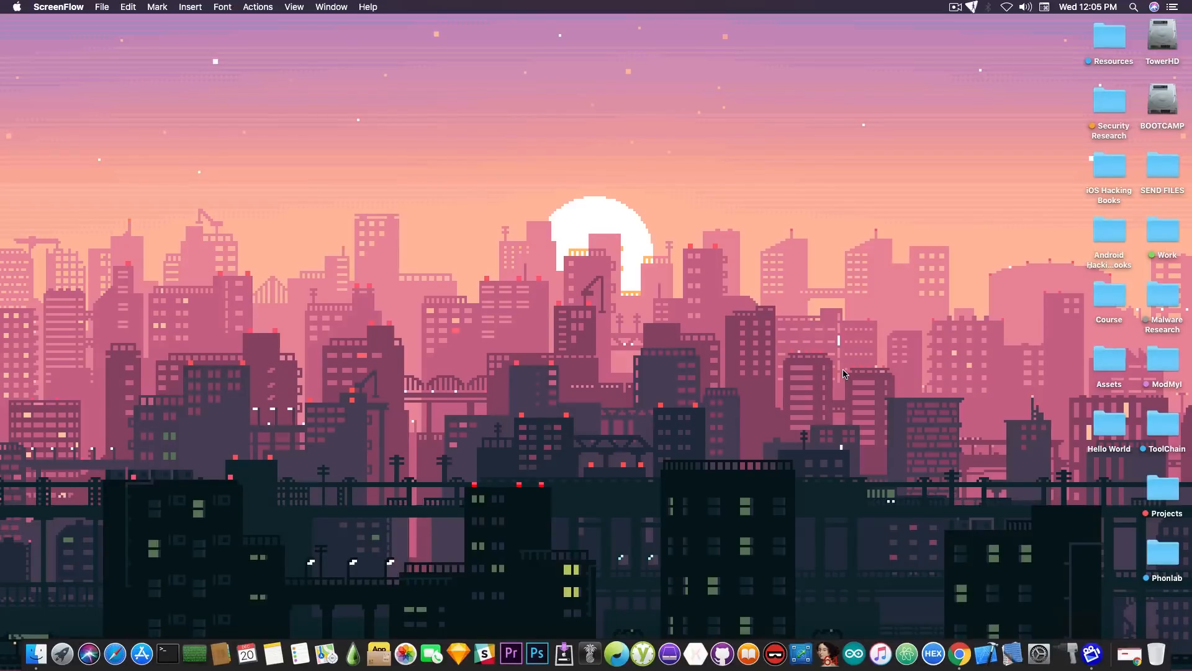
mouse_move(862, 437)
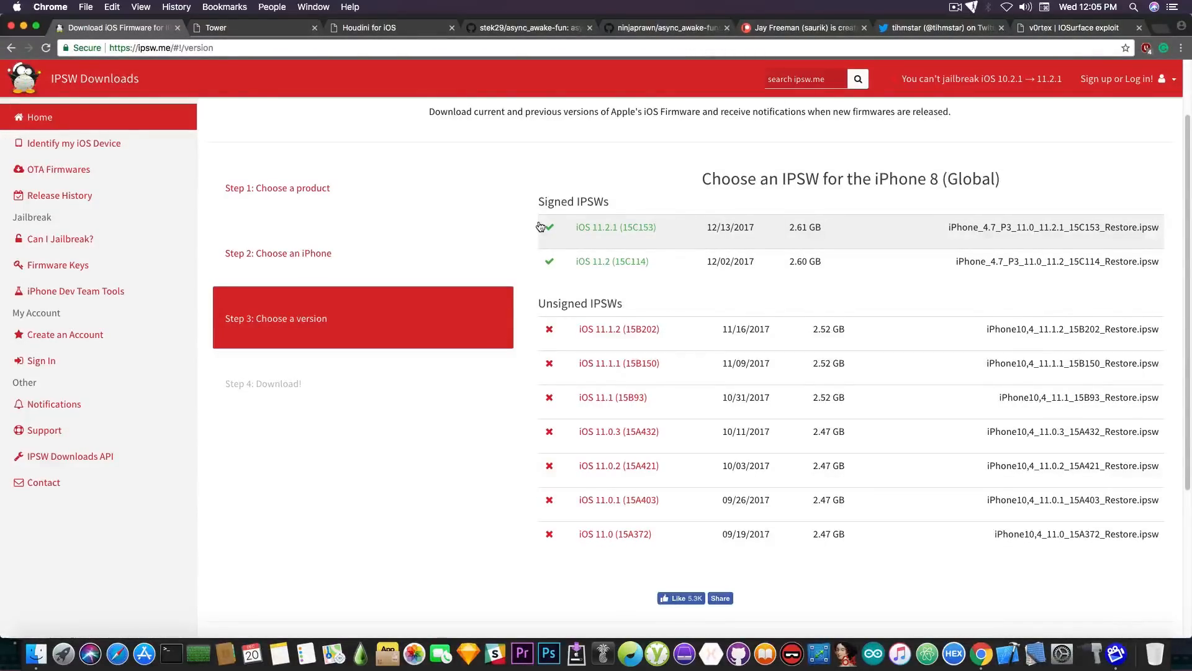
mouse_move(663, 401)
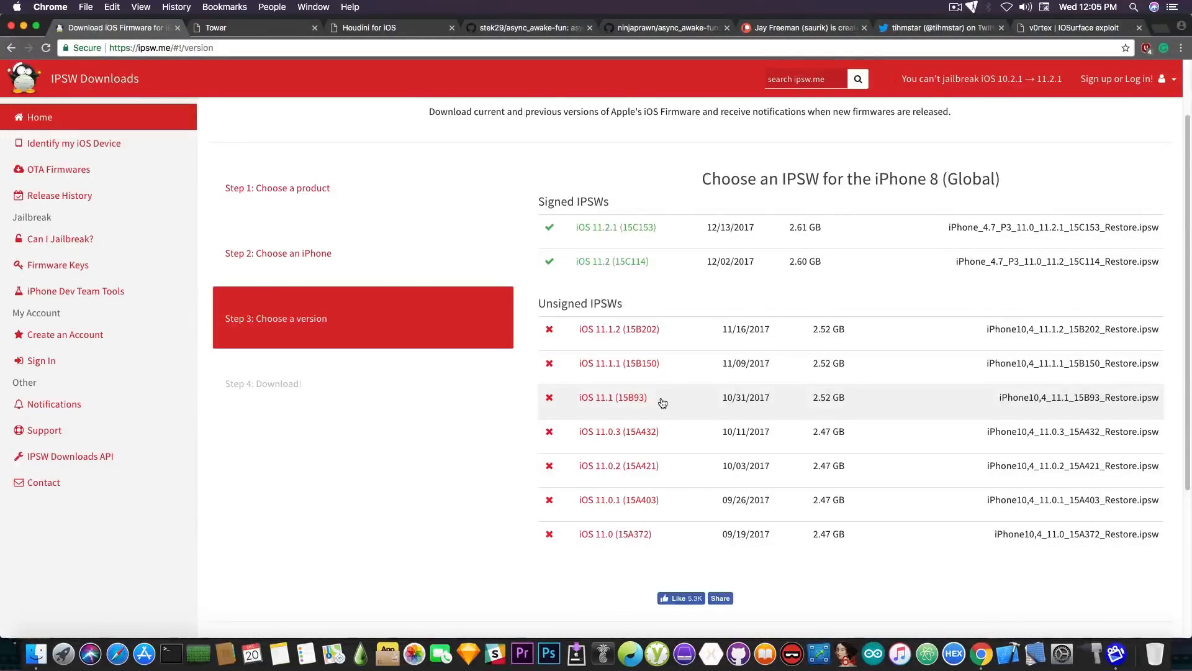
mouse_move(683, 234)
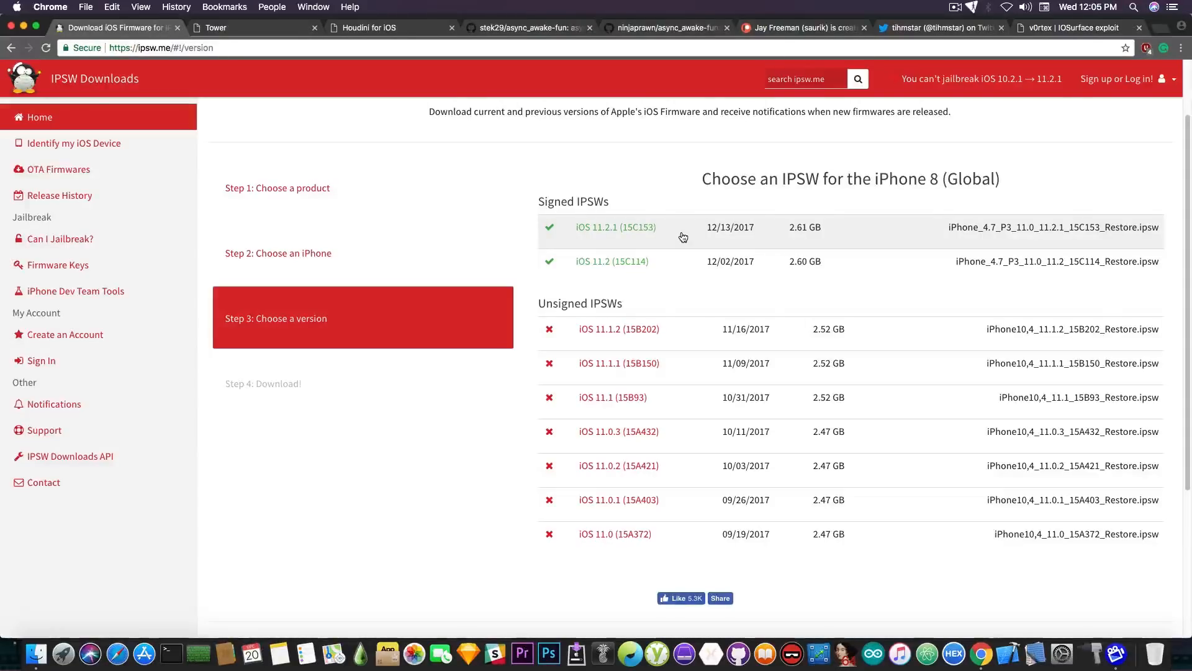
mouse_move(649, 266)
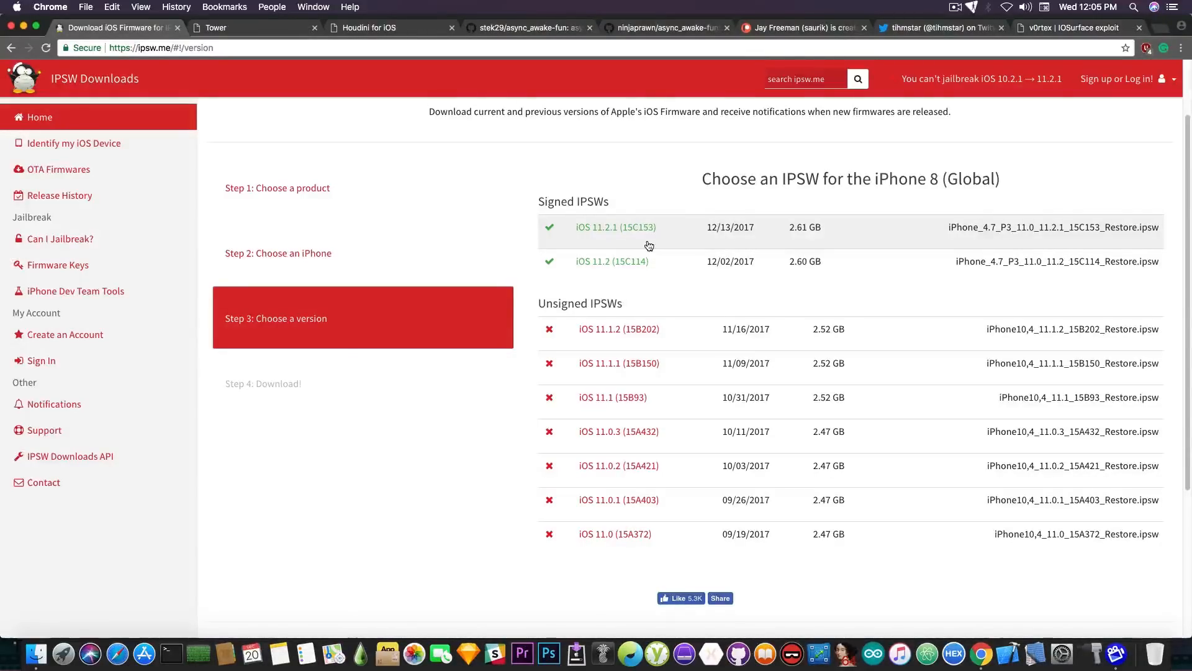
mouse_move(639, 316)
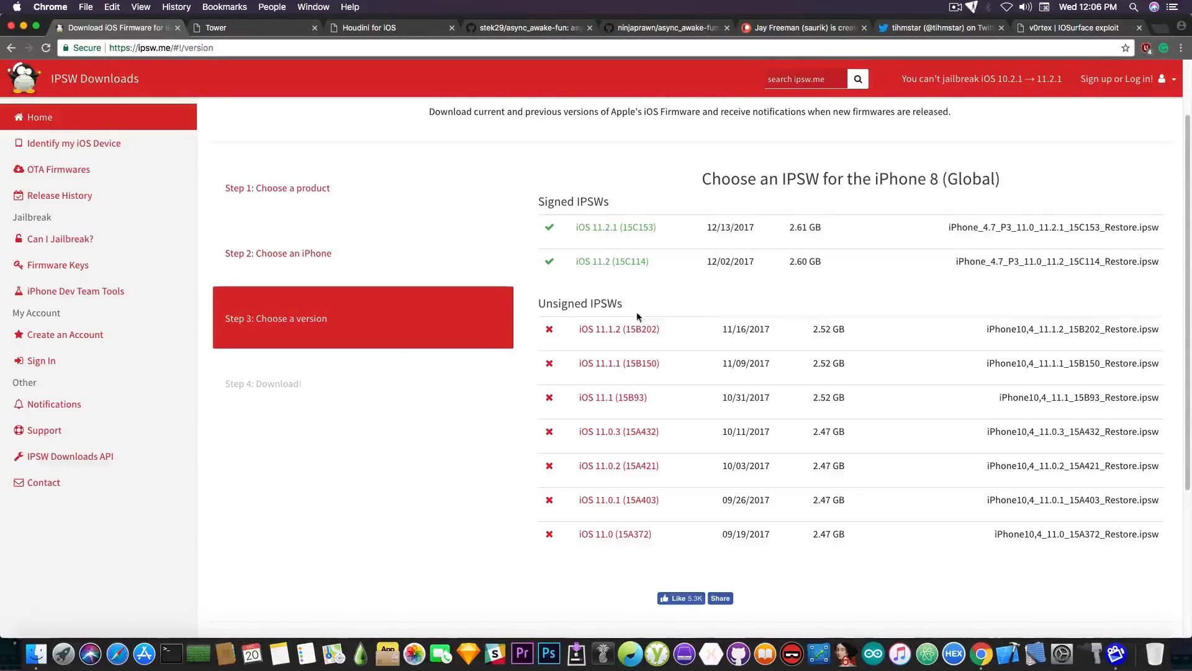
mouse_move(611, 343)
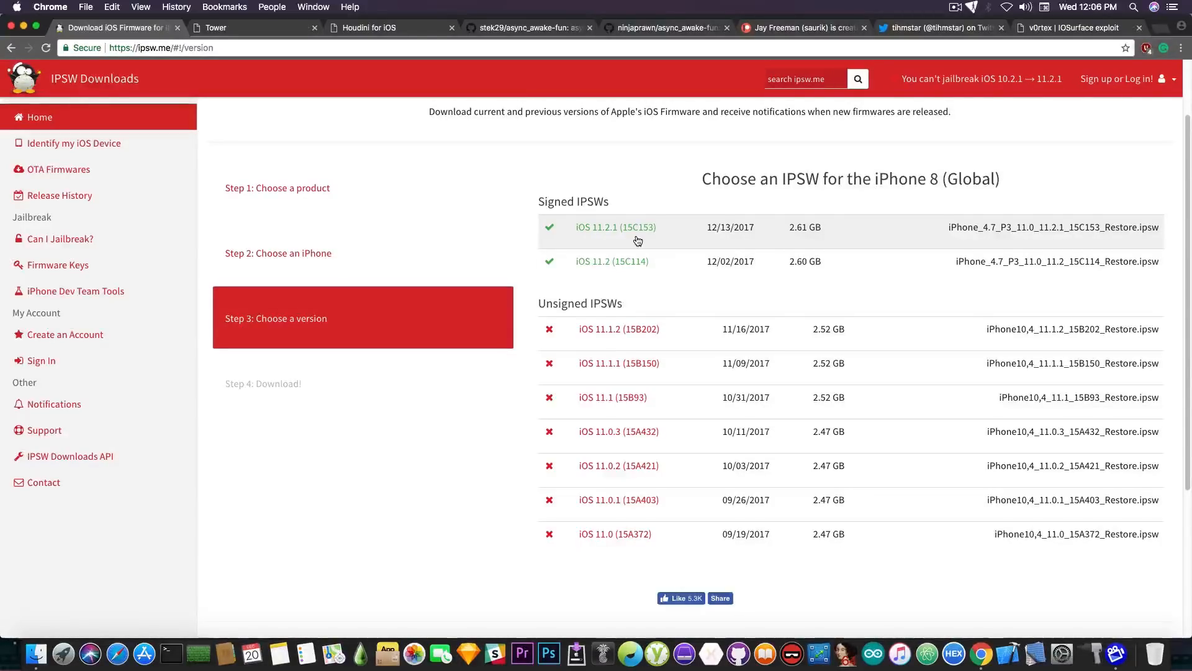
mouse_move(307, 63)
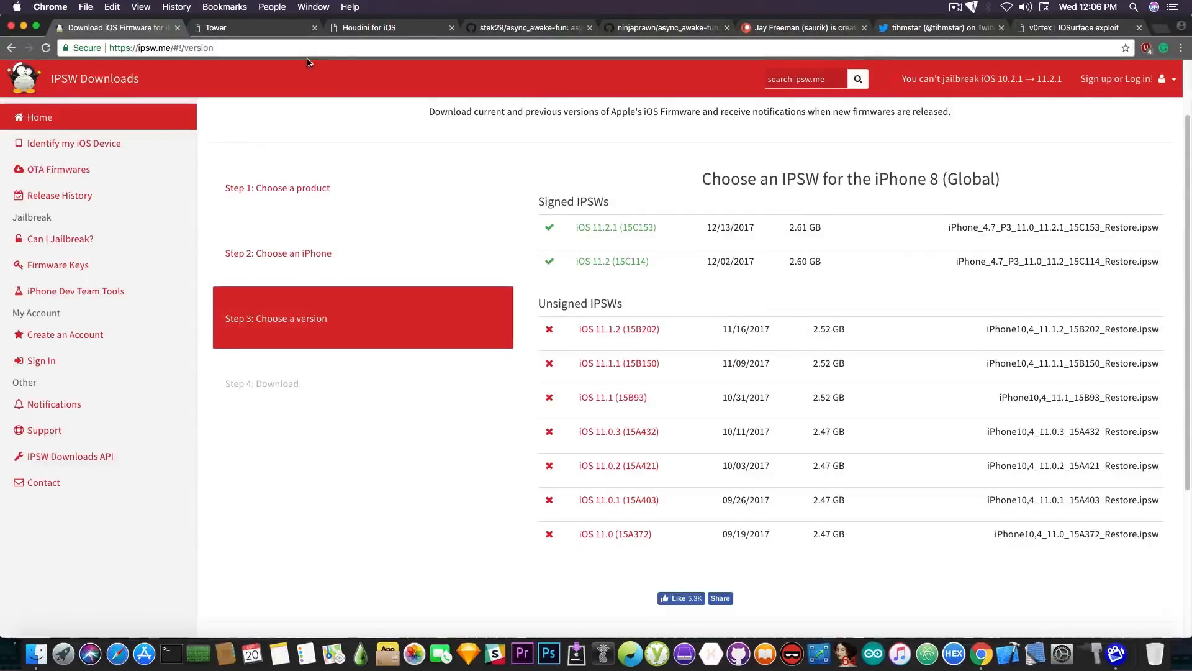
mouse_move(526, 209)
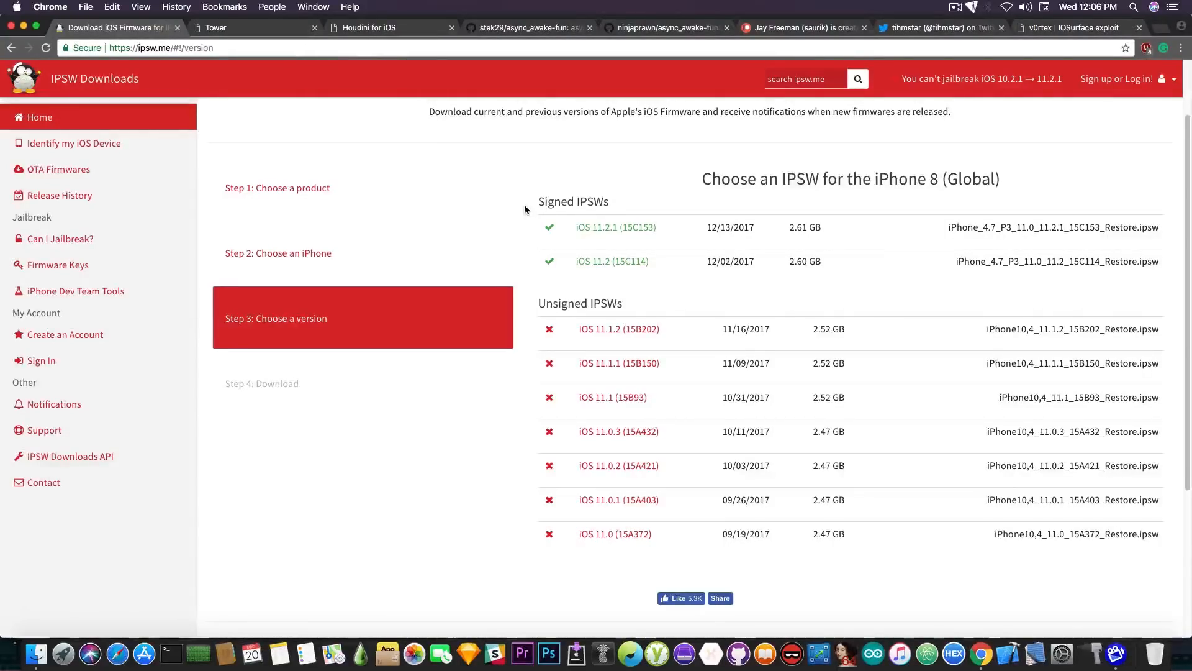
mouse_move(539, 37)
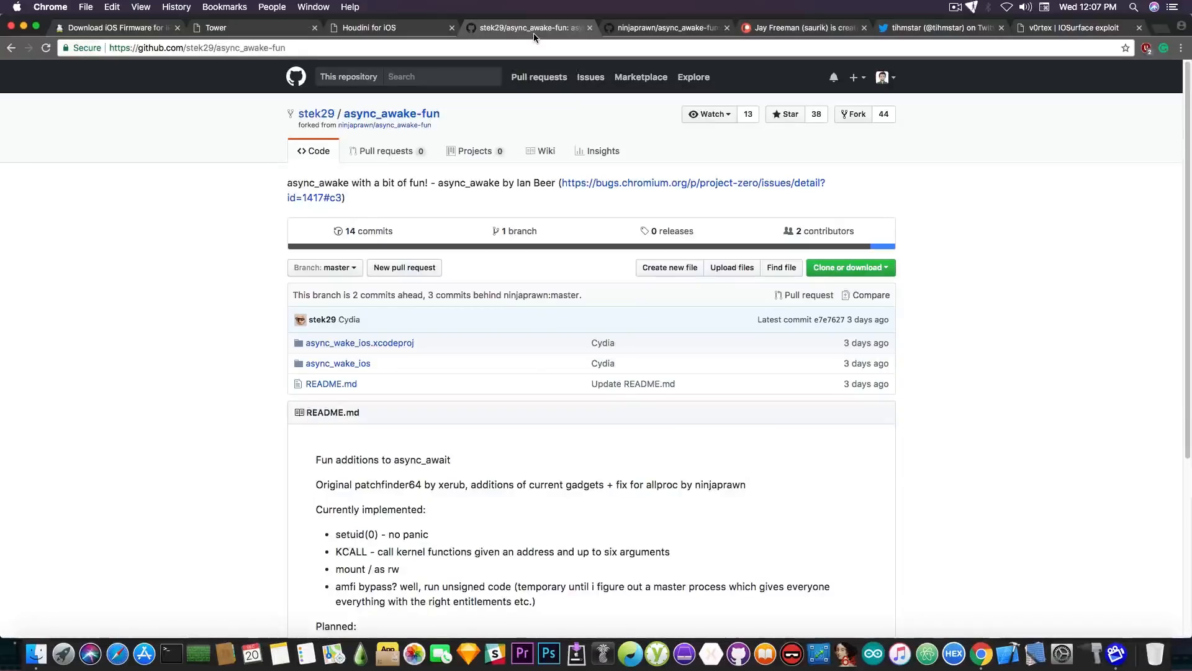
mouse_move(330, 151)
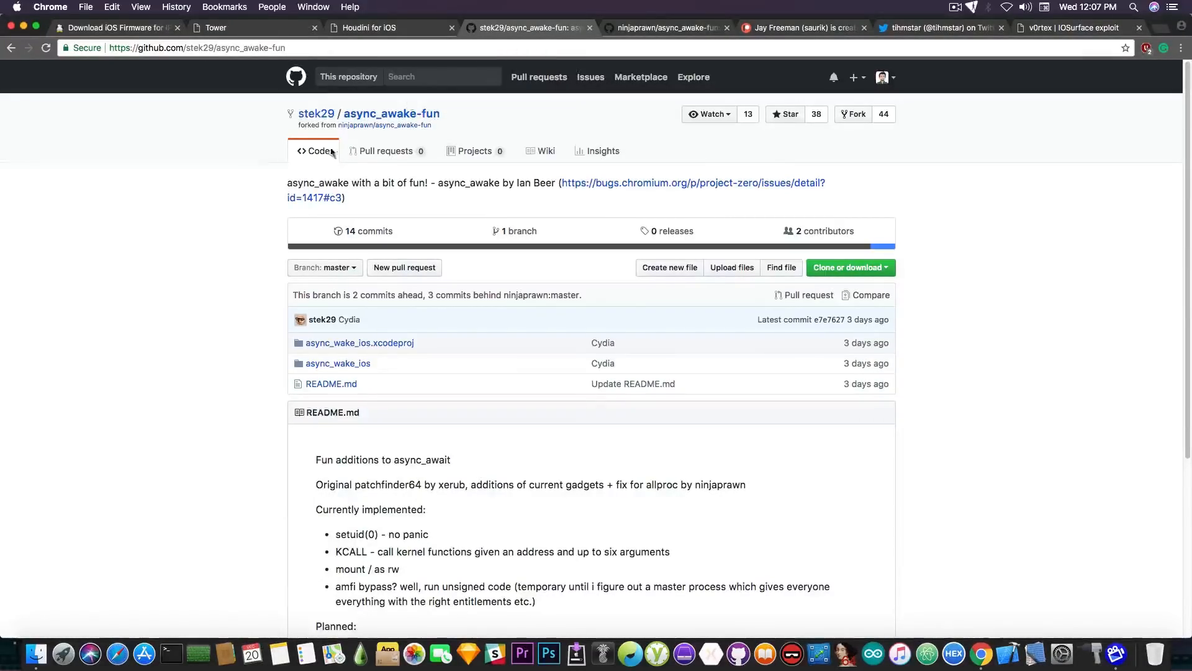
mouse_move(470, 102)
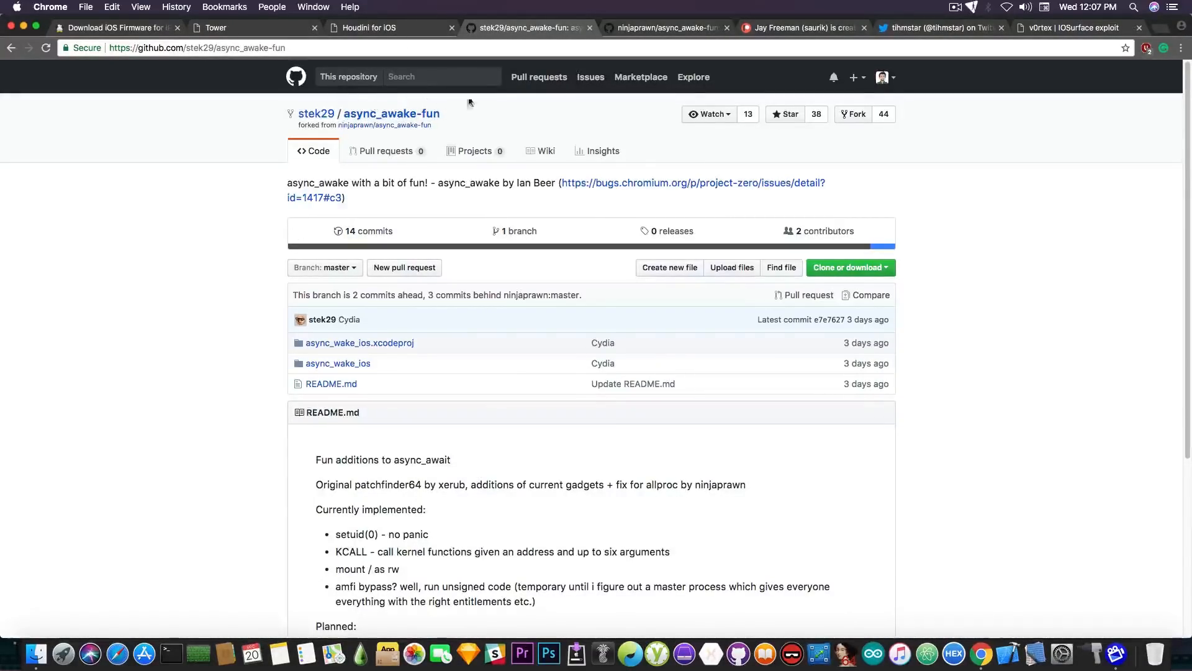
Switch between stek29's async_awake-fun fork and ninjaprawn's original repo, ending on the original.
left_click(672, 28)
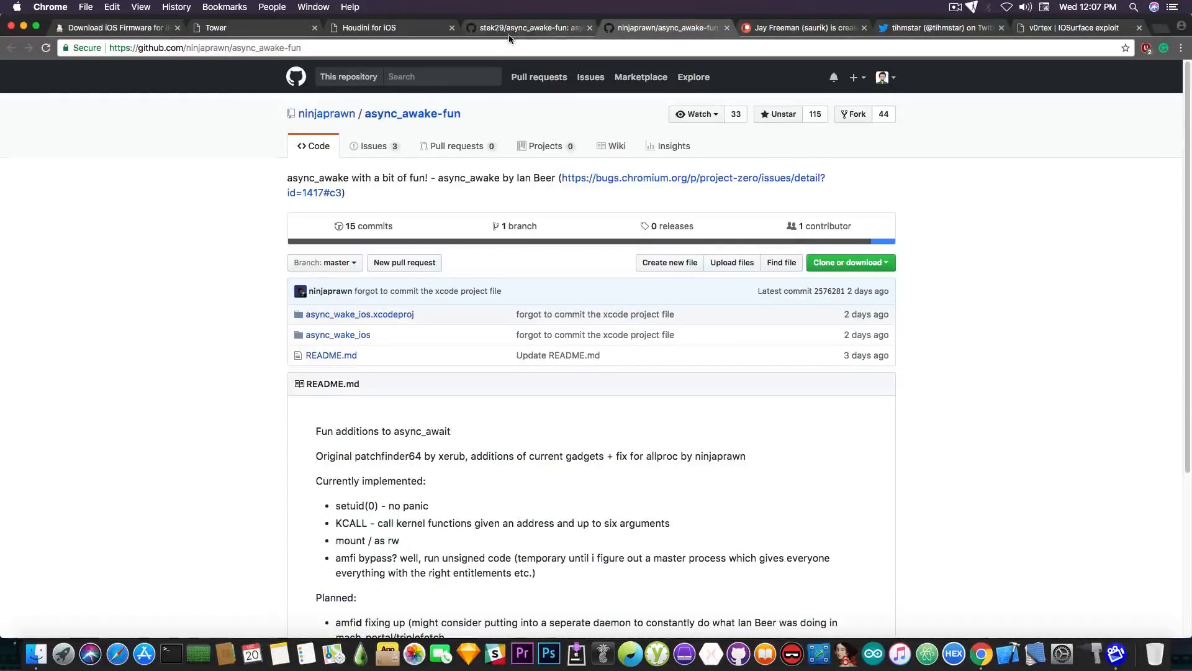
left_click(538, 27)
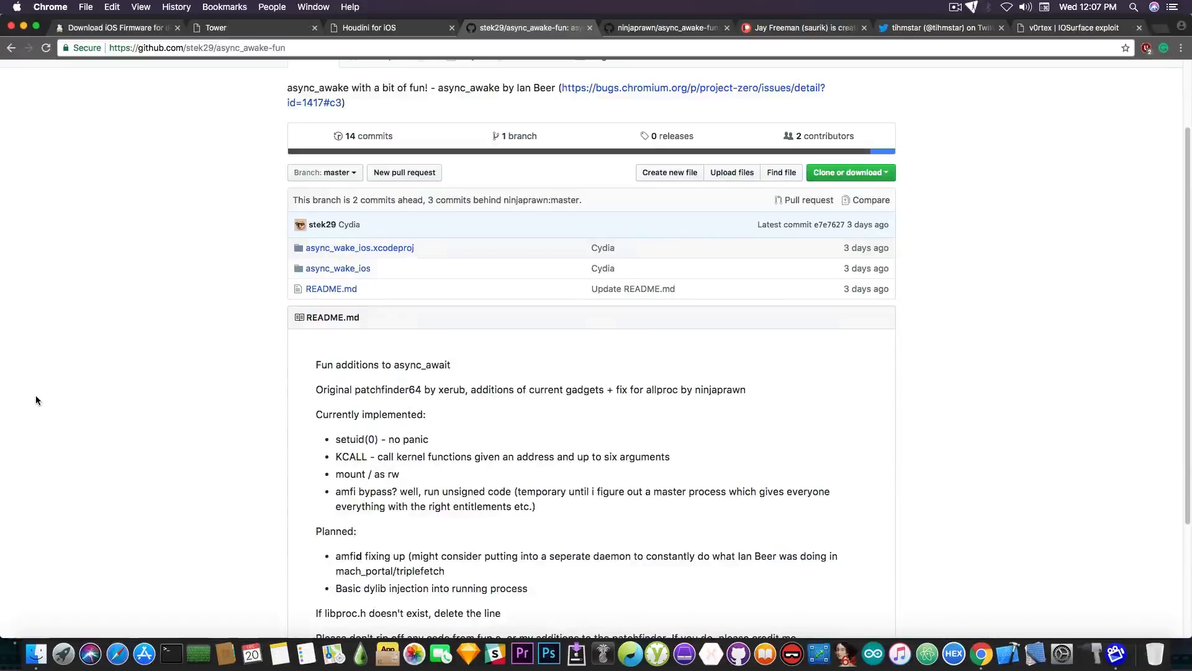
scroll("up", 3)
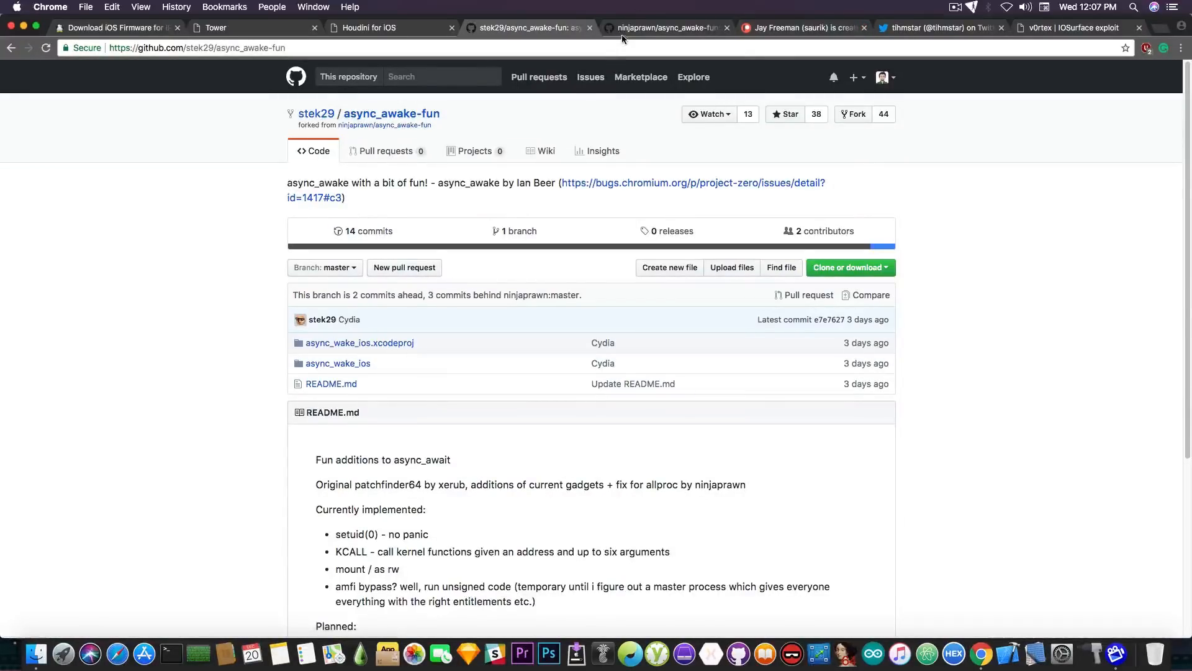
left_click(671, 27)
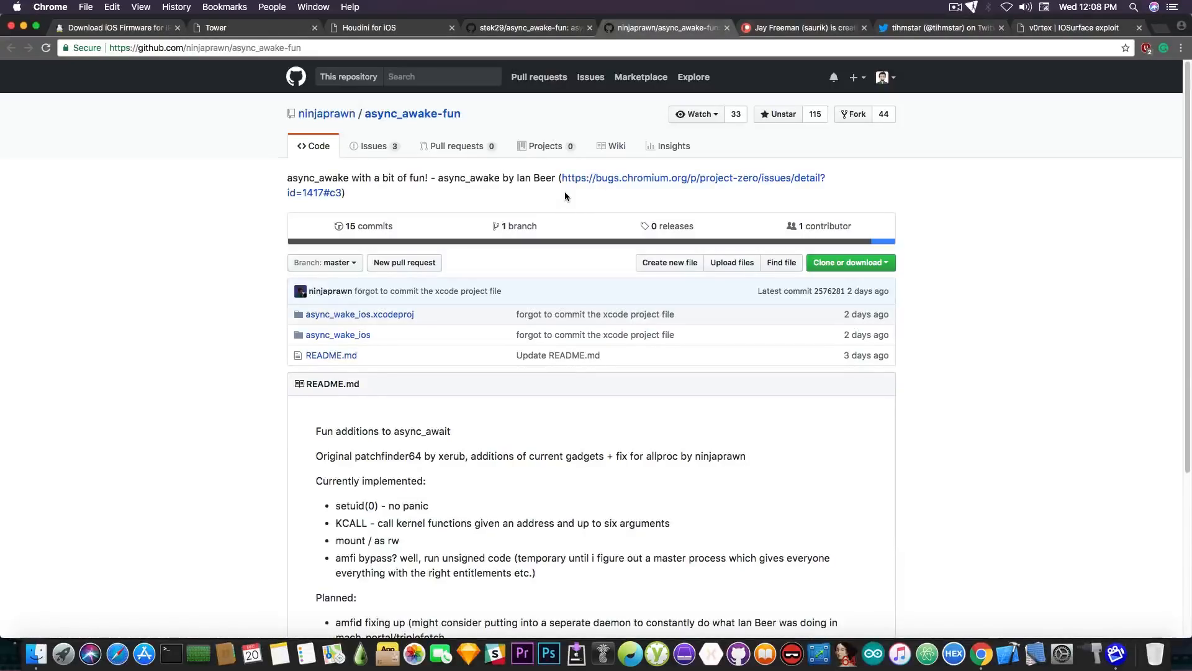
Revisit stek29's fork, then close the ninjaprawn async_awake-fun tab to reveal Houdini for iOS.
left_click(530, 27)
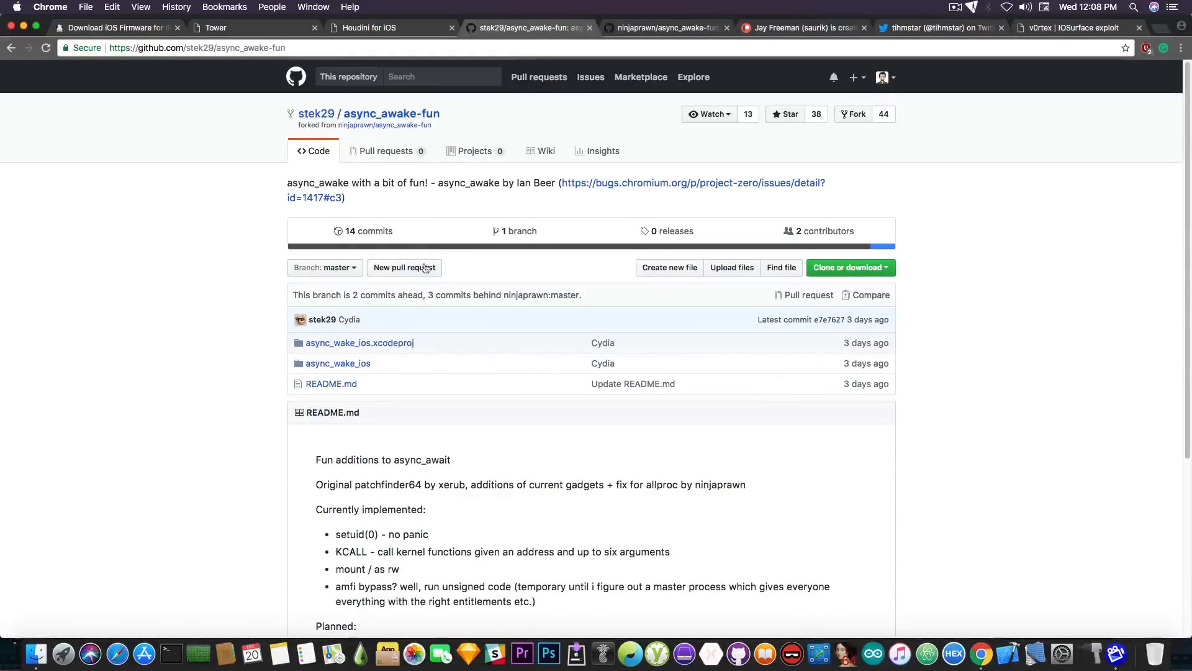
mouse_move(79, 566)
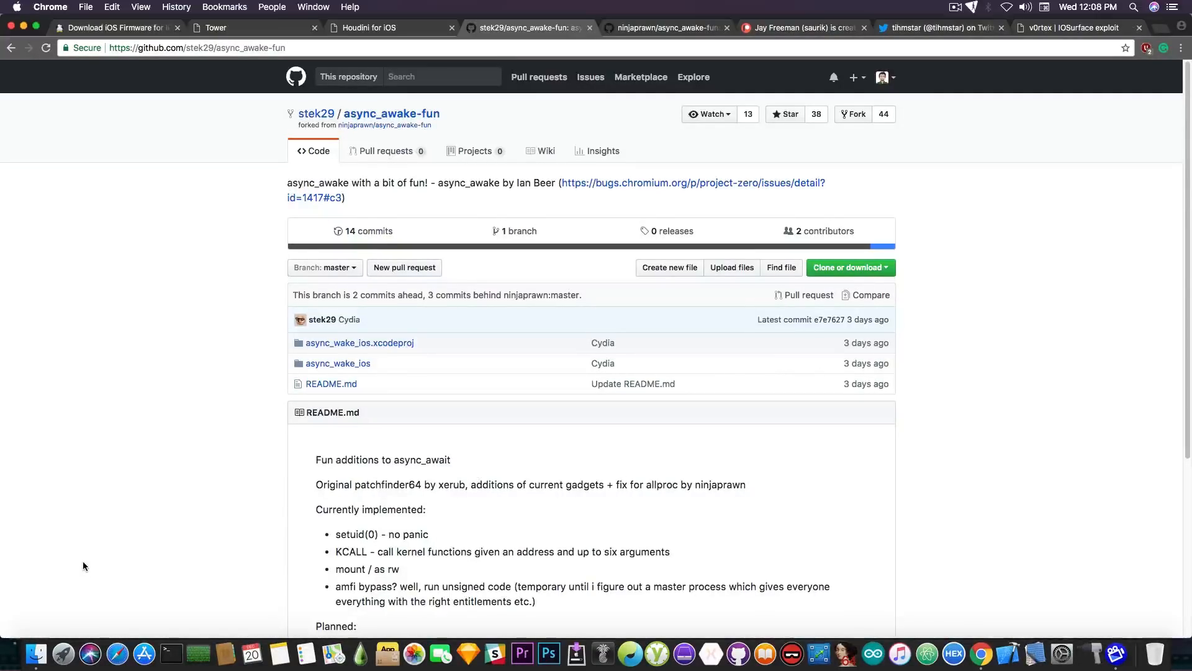
mouse_move(642, 141)
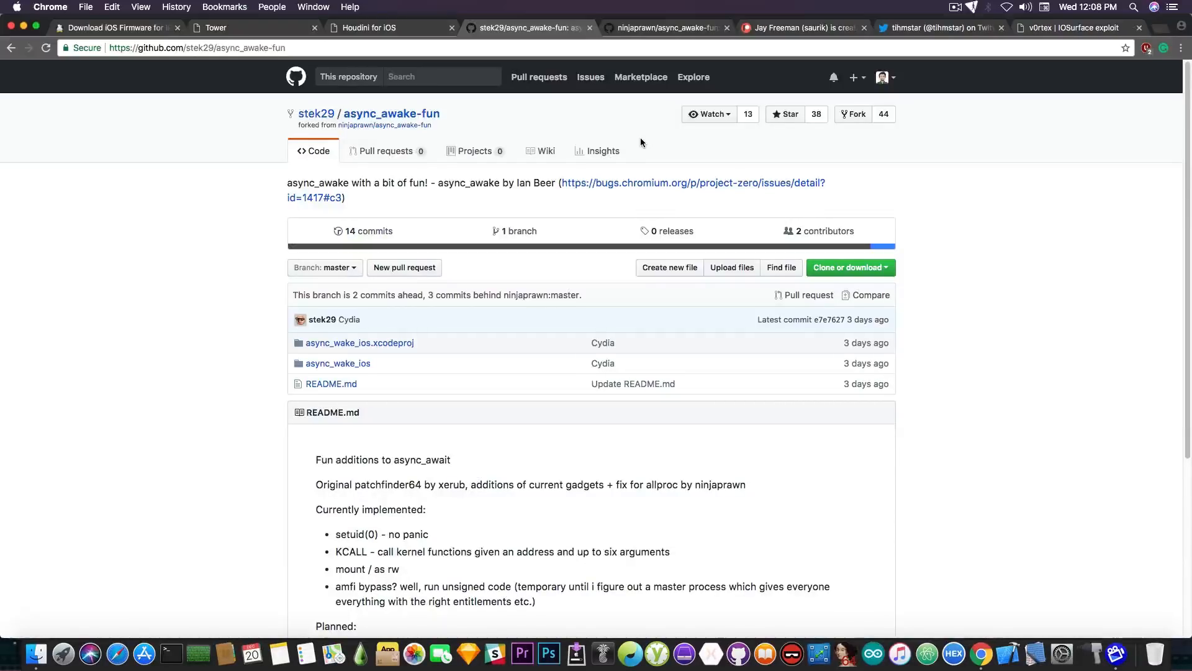
mouse_move(580, 275)
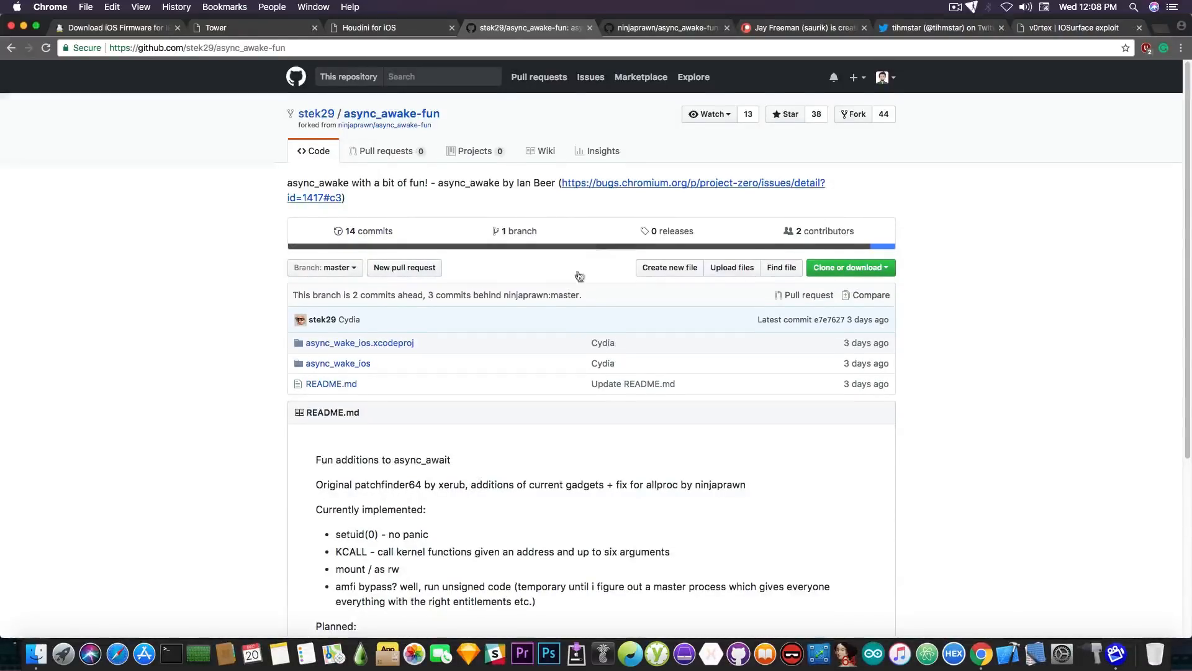
scroll("down", 3)
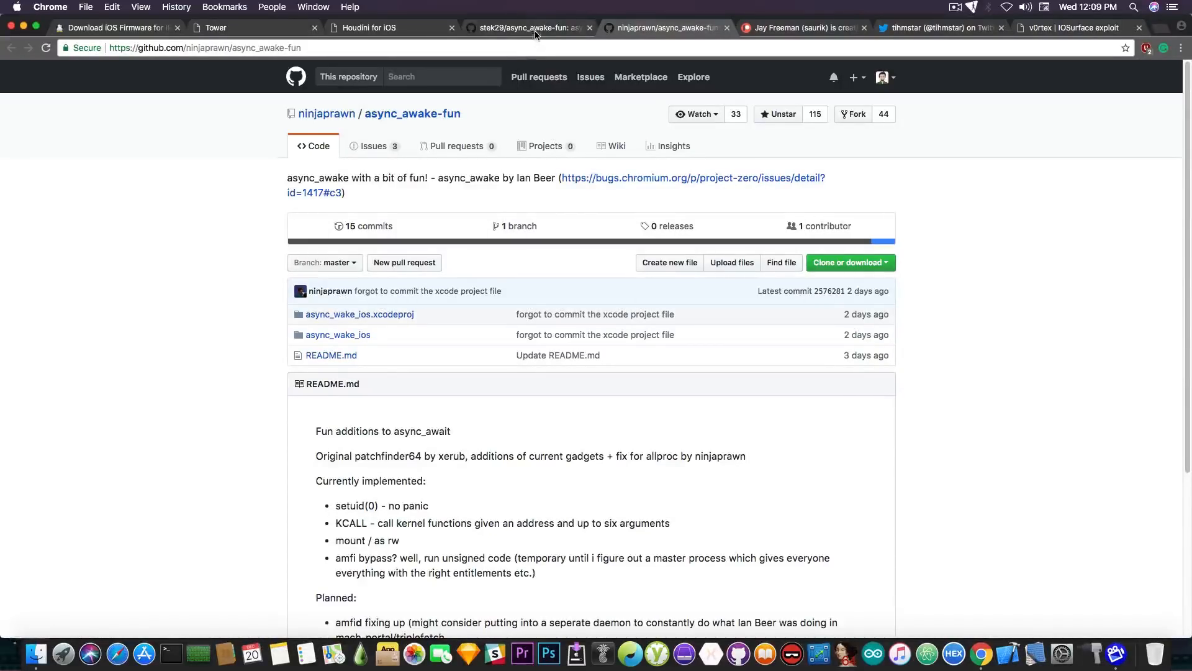
left_click(368, 28)
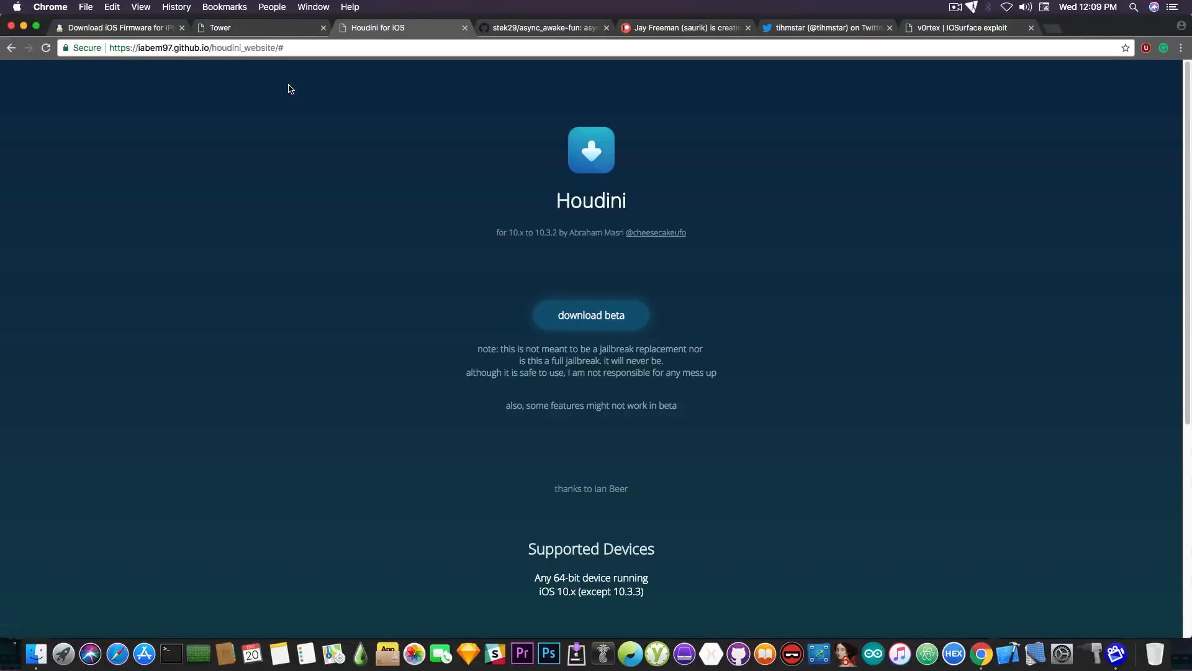
Switch to the Tower tab showing saurik's Reddit comment about Cydia and iOS 11.
left_click(219, 28)
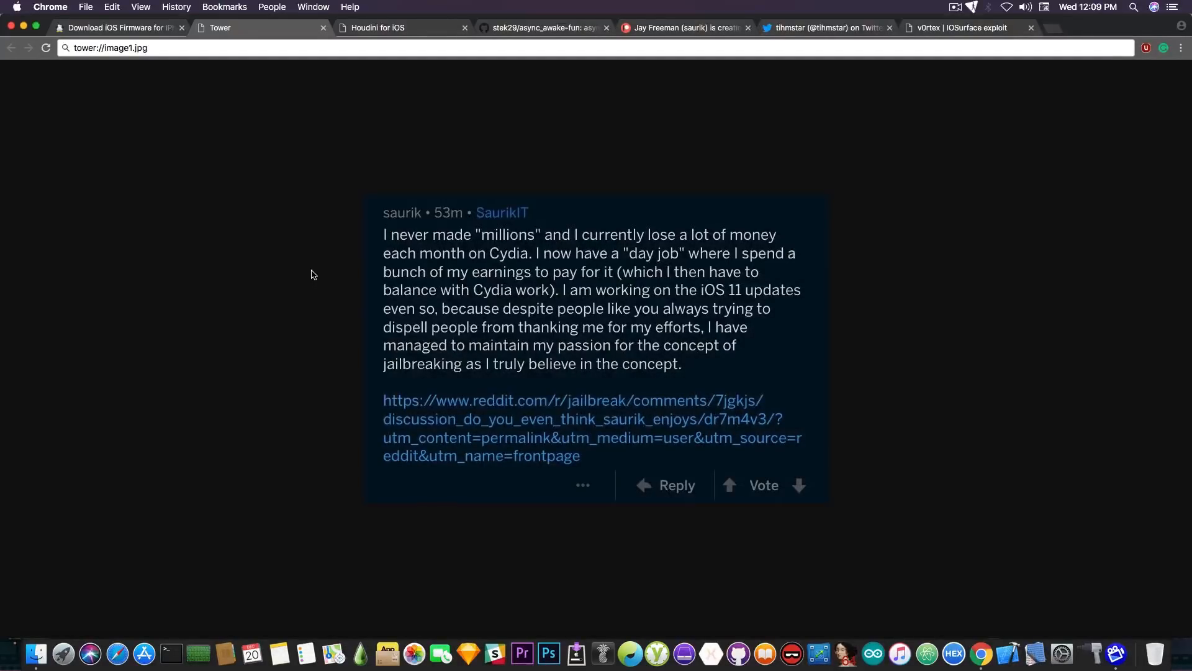
mouse_move(318, 98)
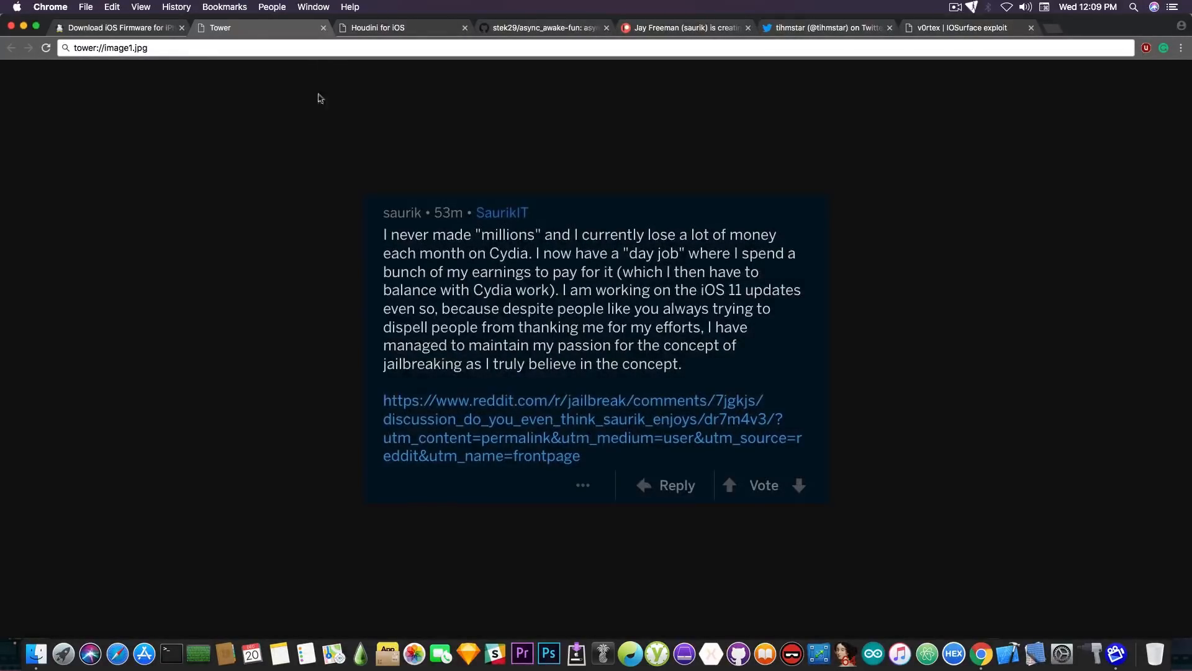
Return to the Houdini for iOS tab listing 64-bit iOS 10.x support.
left_click(396, 27)
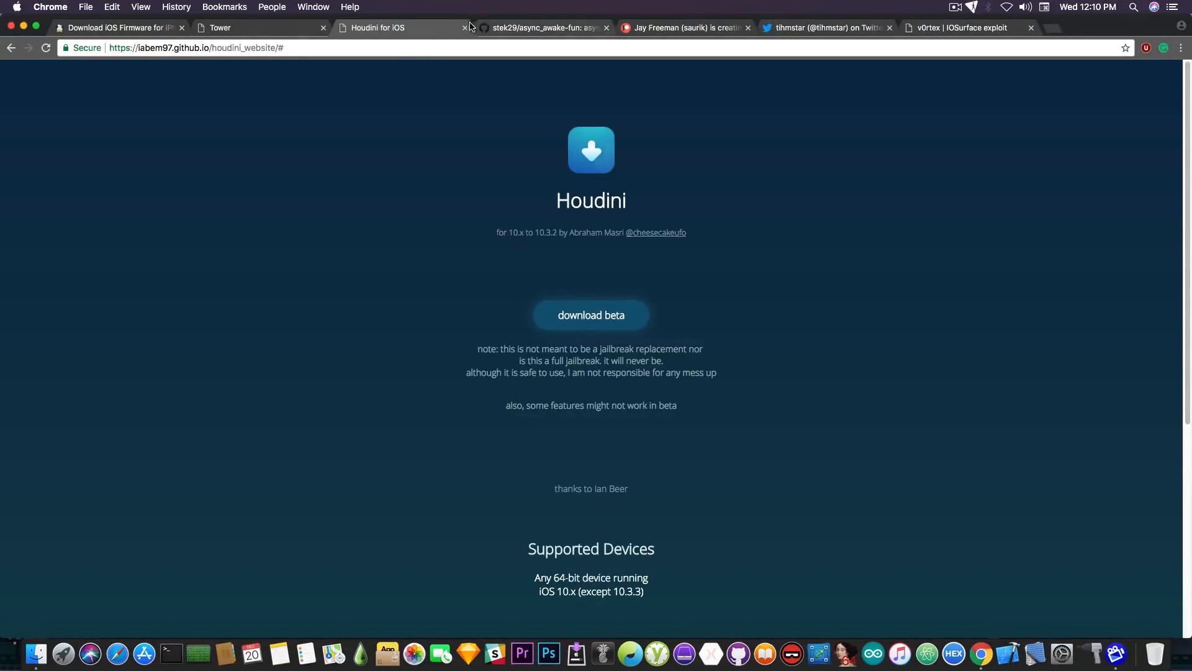
mouse_move(508, 261)
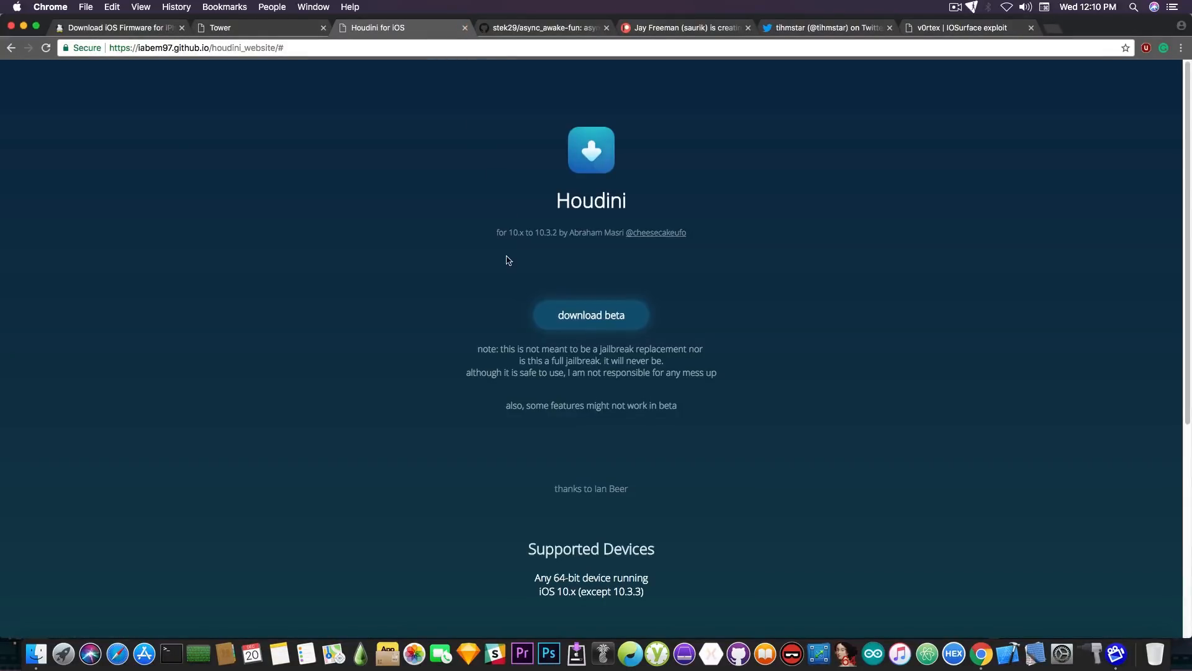
mouse_move(544, 242)
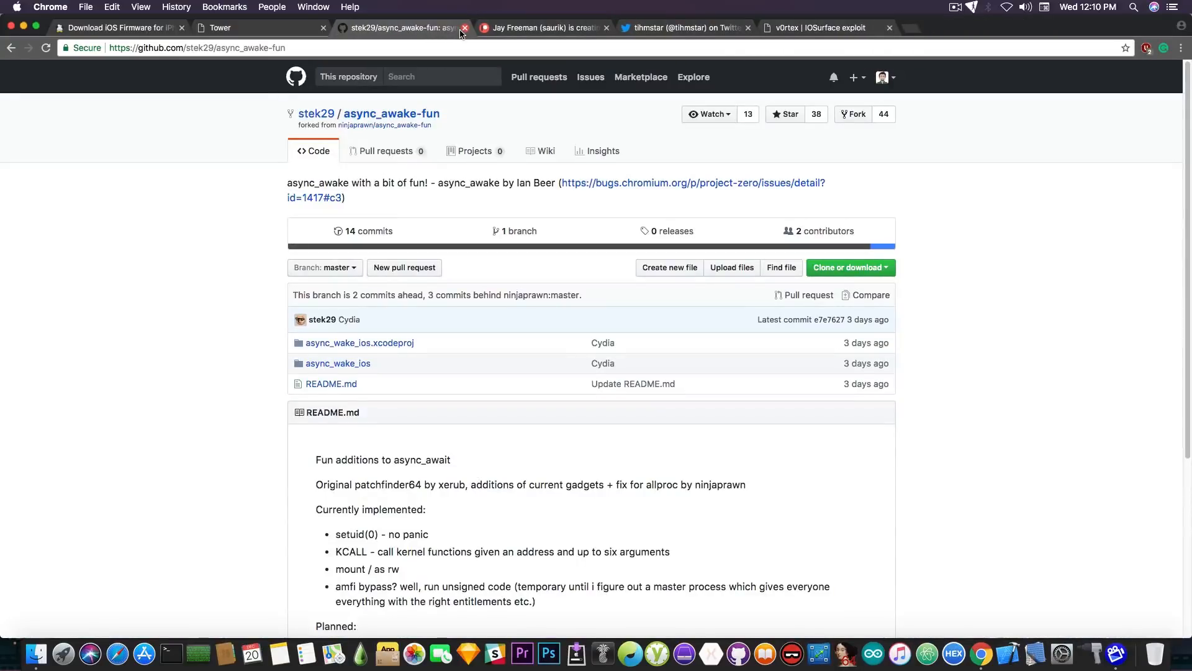
Glance at the Reddit comment image, then view saurik's Cydia Patreon page with 134 patrons.
left_click(220, 27)
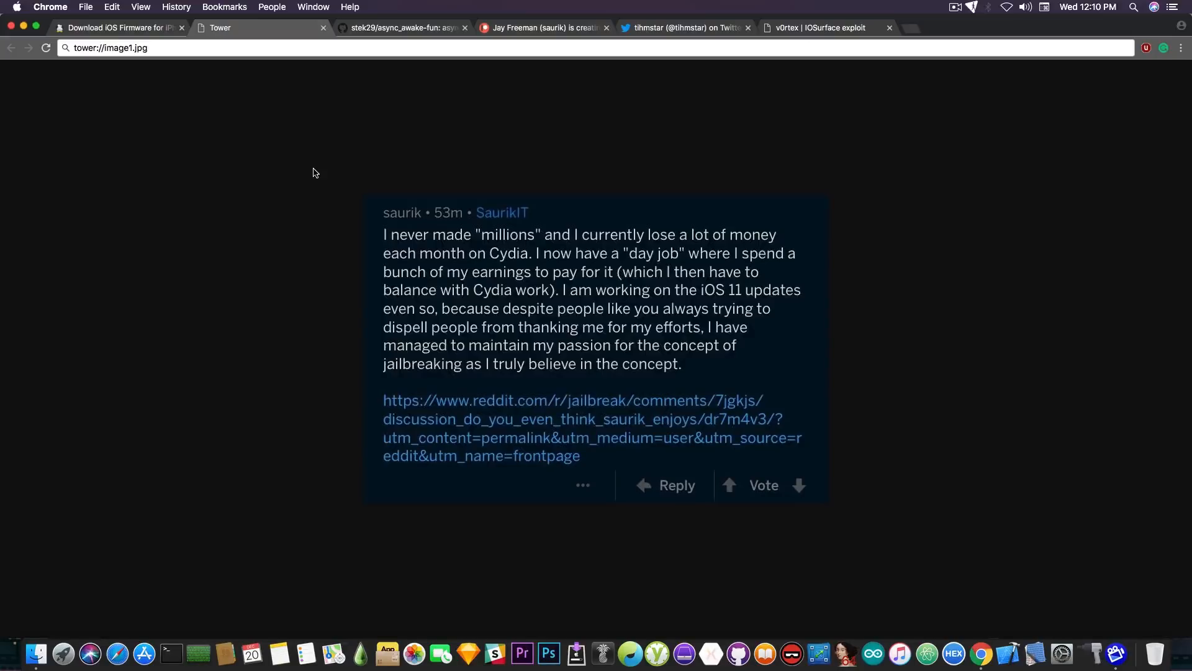
left_click(552, 28)
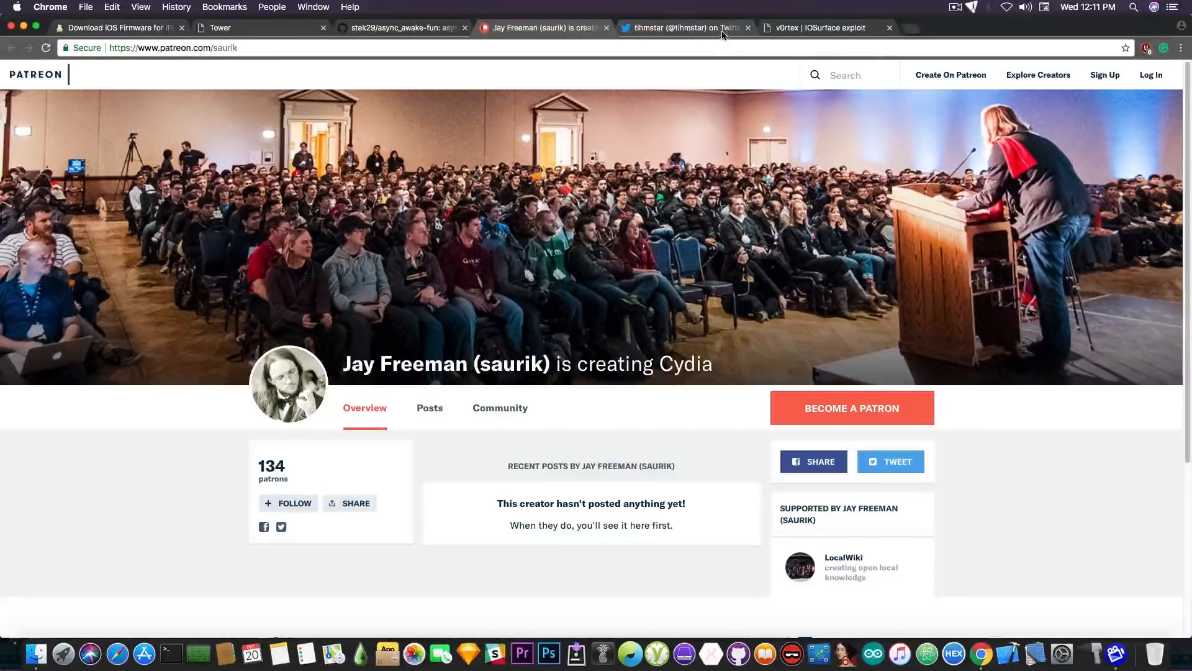
Browse tihmstar's Twitter timeline, enlarging and closing the 'Here you go :D' home-screen photo.
left_click(688, 27)
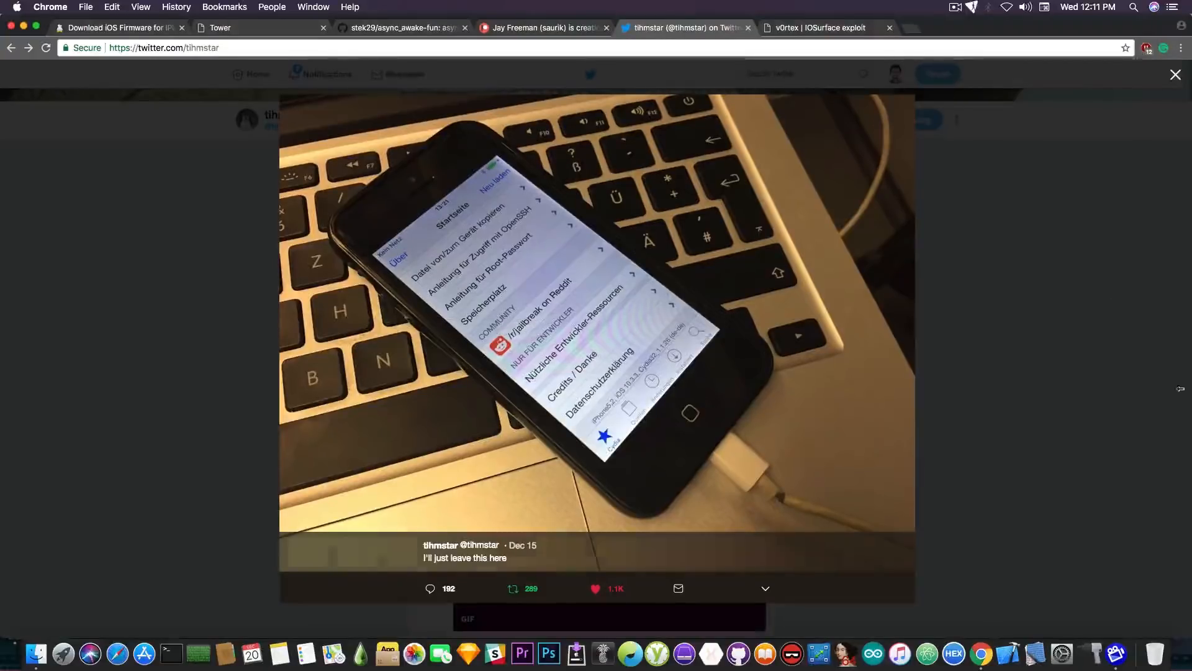
left_click(1175, 74)
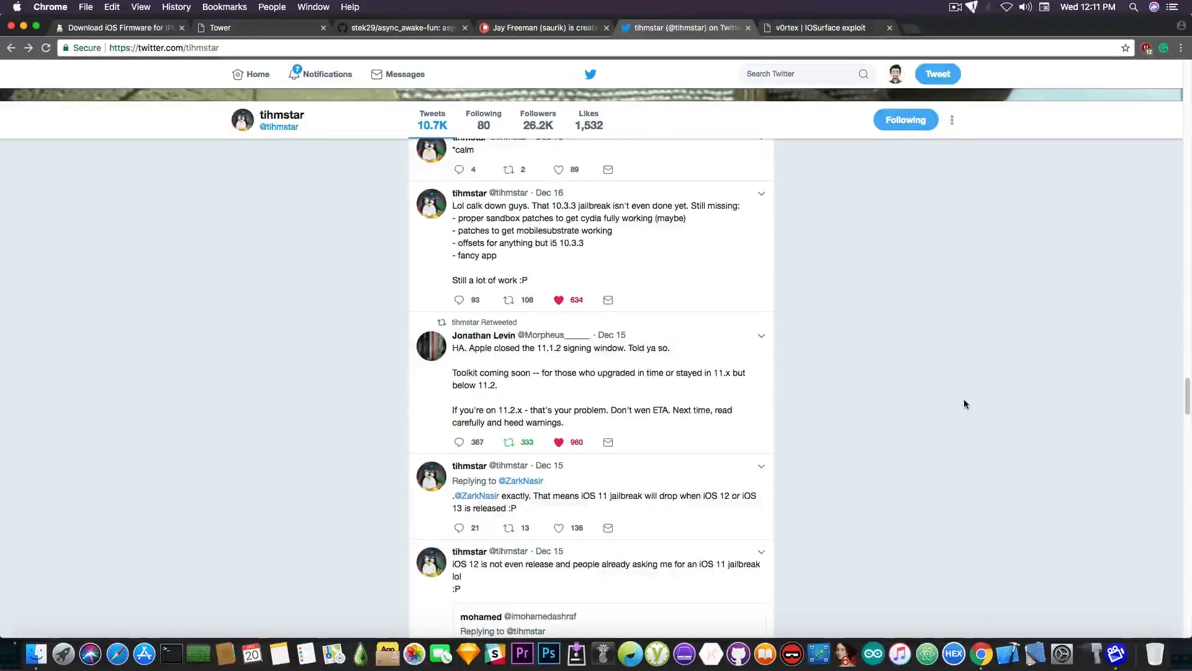
scroll("down", 3)
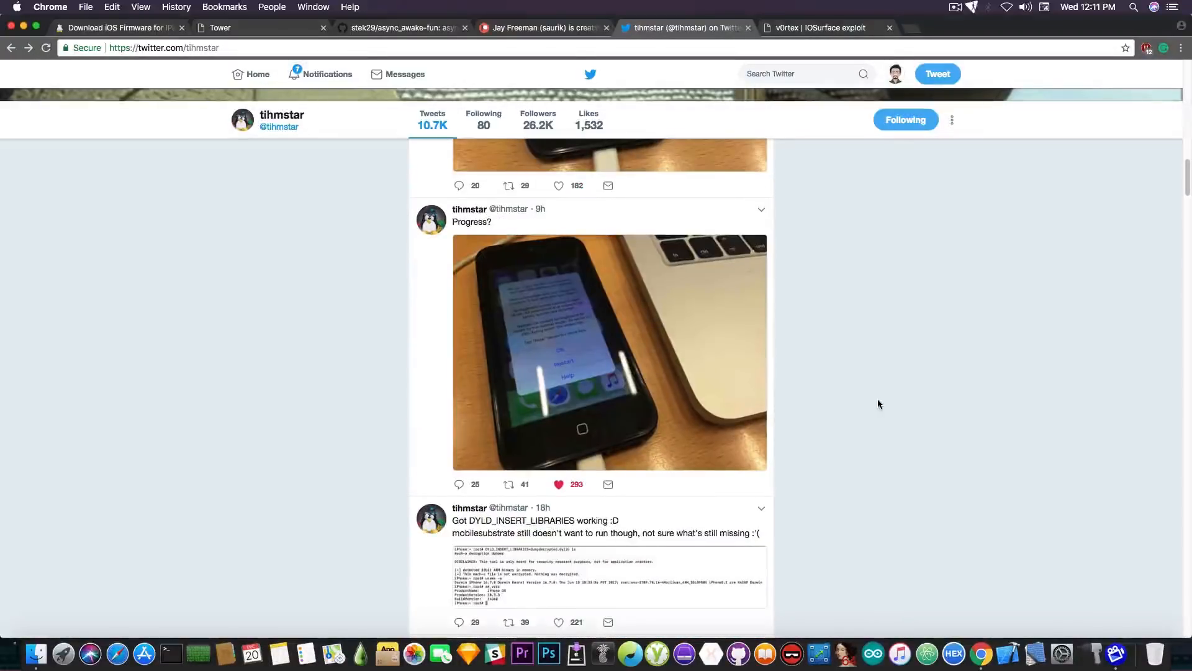
left_click(610, 351)
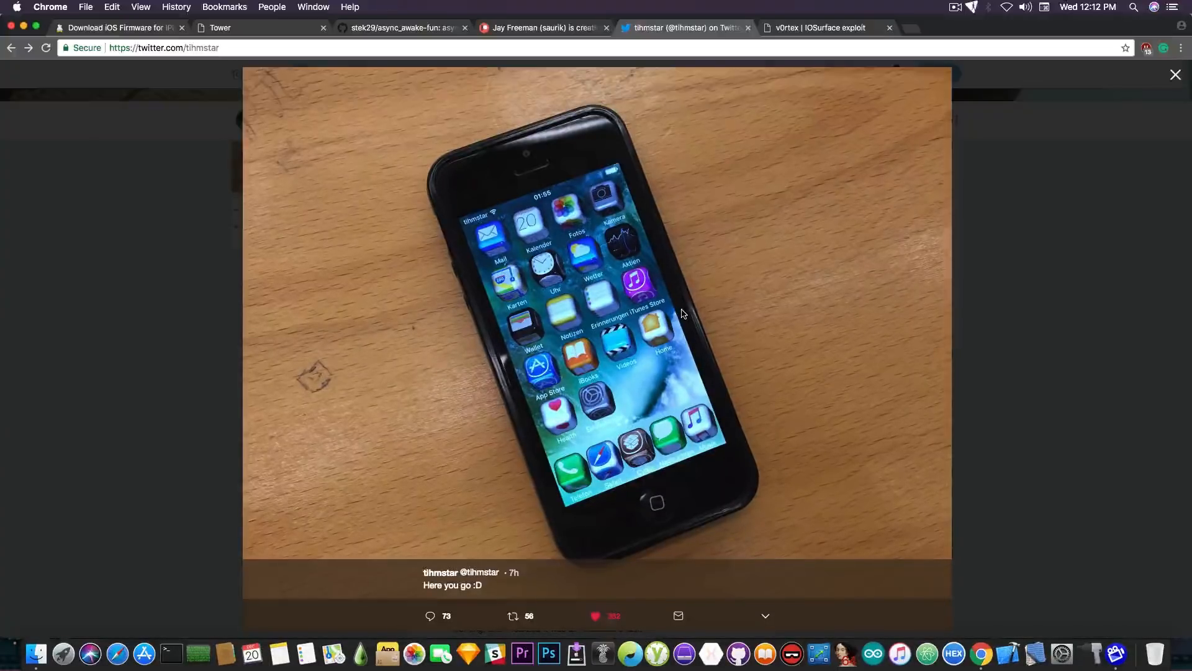
left_click(1176, 74)
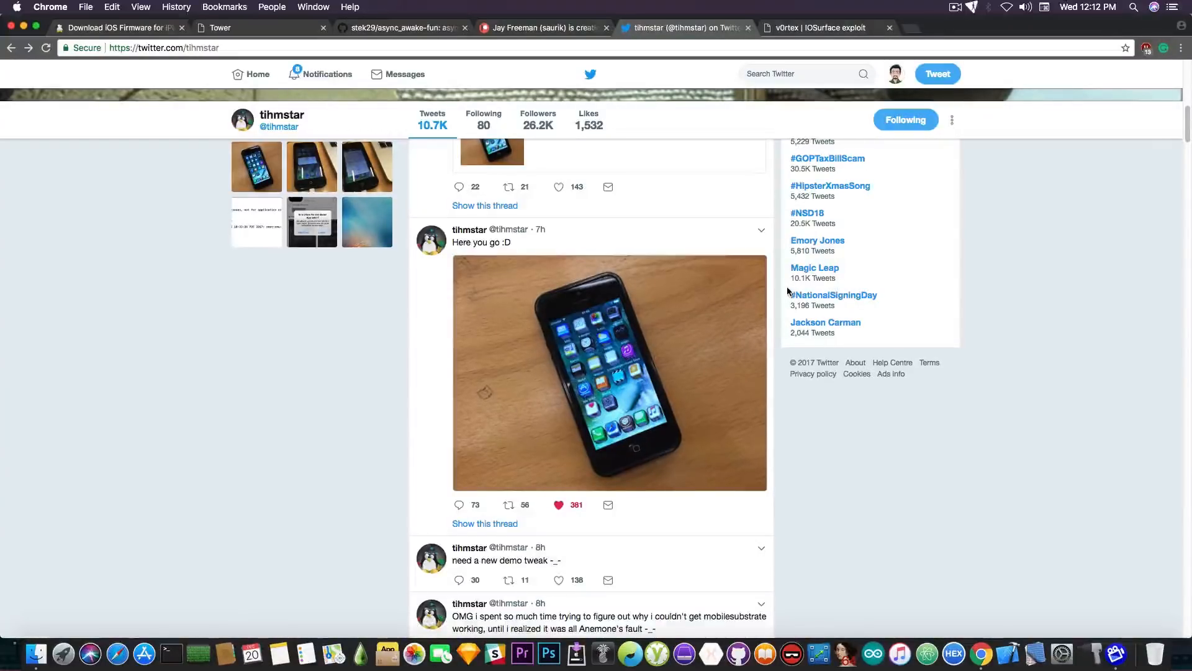
Switch to Siguza's 'v0rtex | IOSurface exploit' writeup tab.
left_click(816, 27)
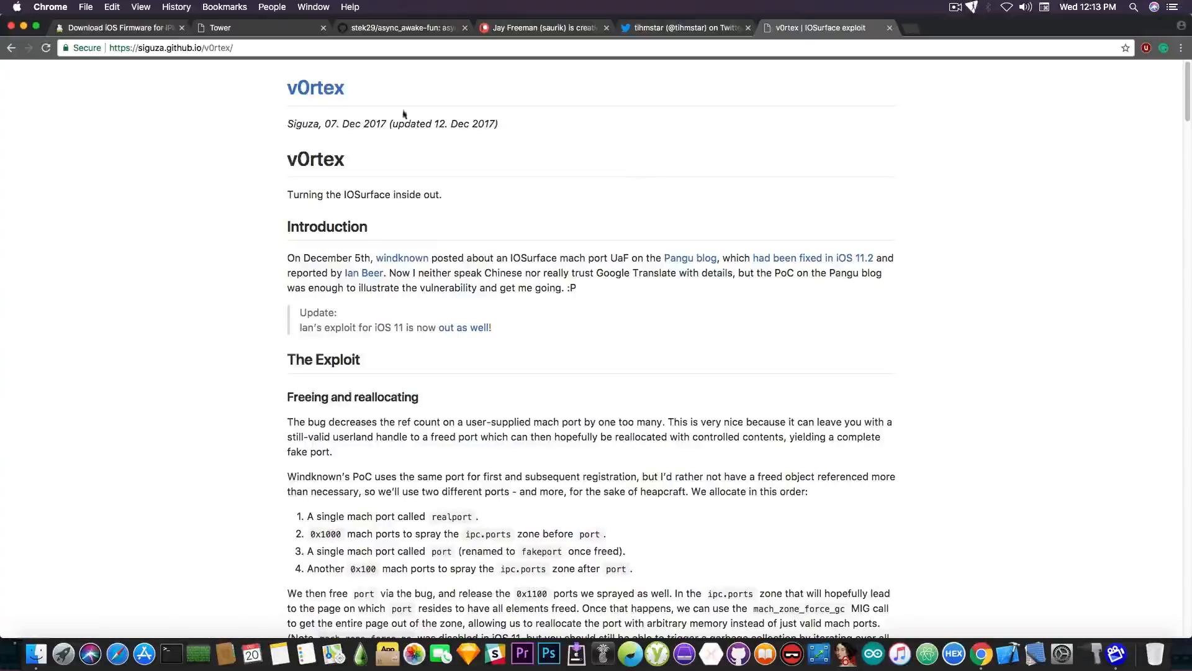
mouse_move(322, 100)
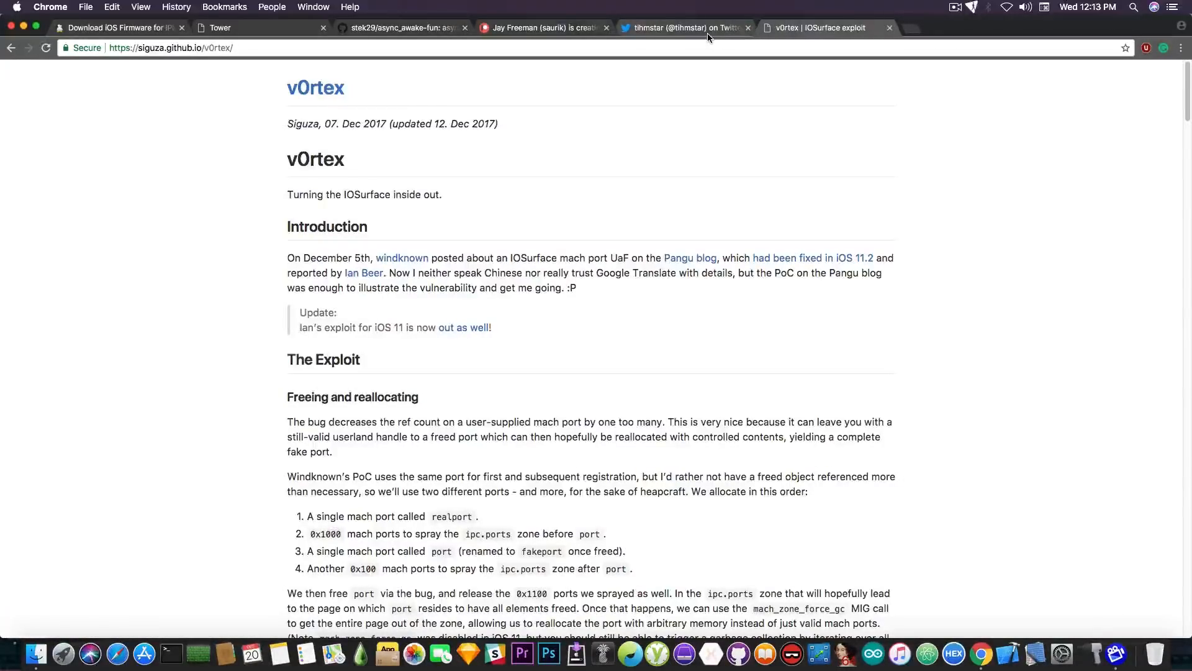
Return to tihmstar's Twitter profile with the 'Here you go :D' photo enlarged.
left_click(685, 27)
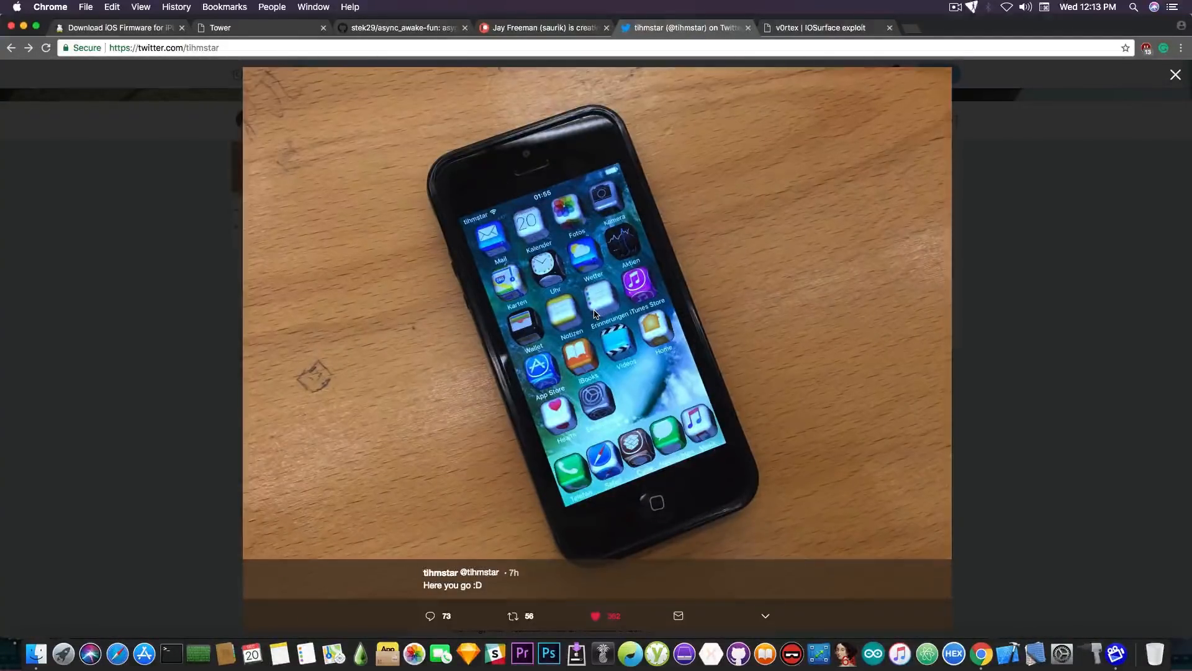
mouse_move(318, 307)
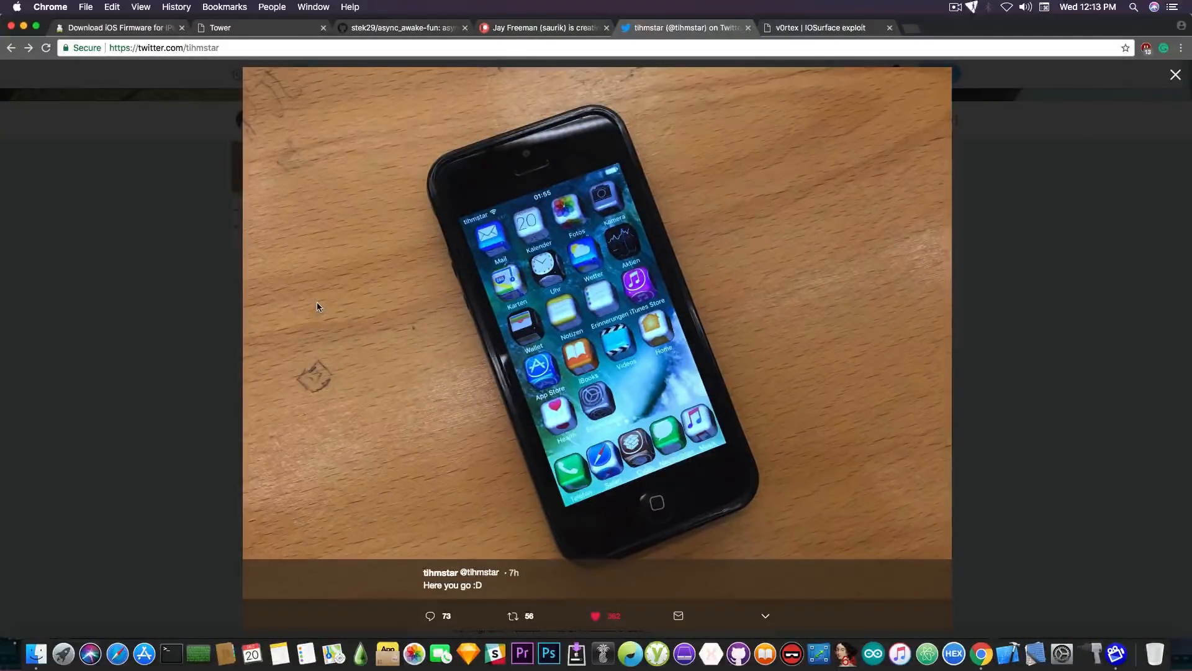
mouse_move(318, 135)
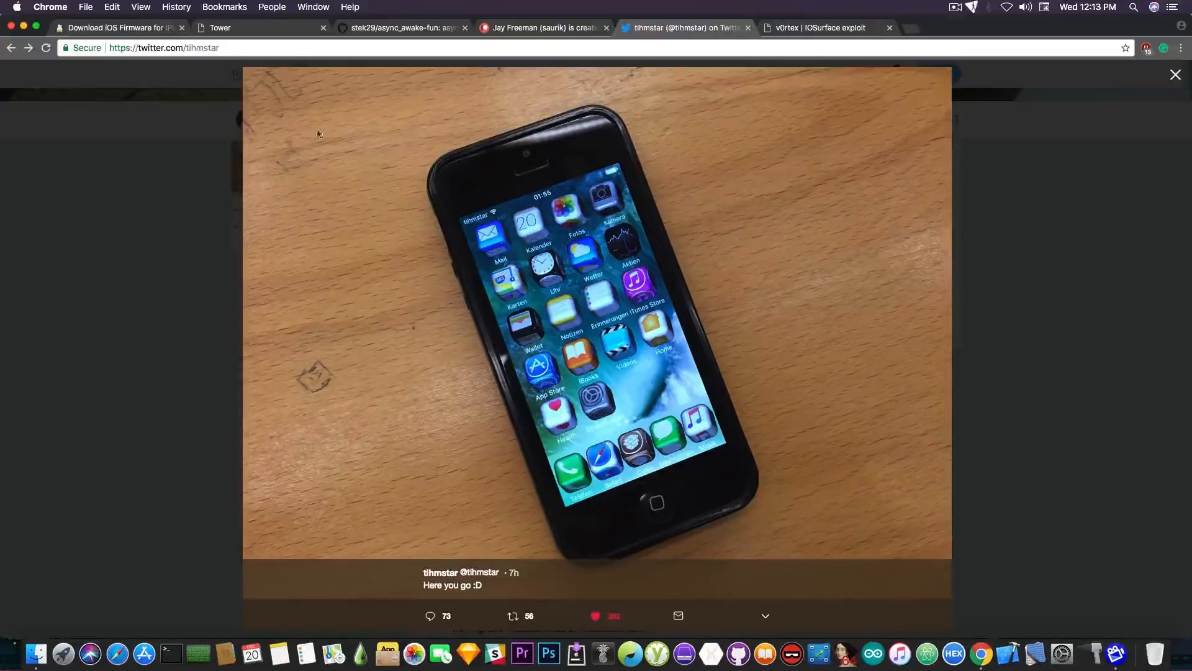
mouse_move(330, 130)
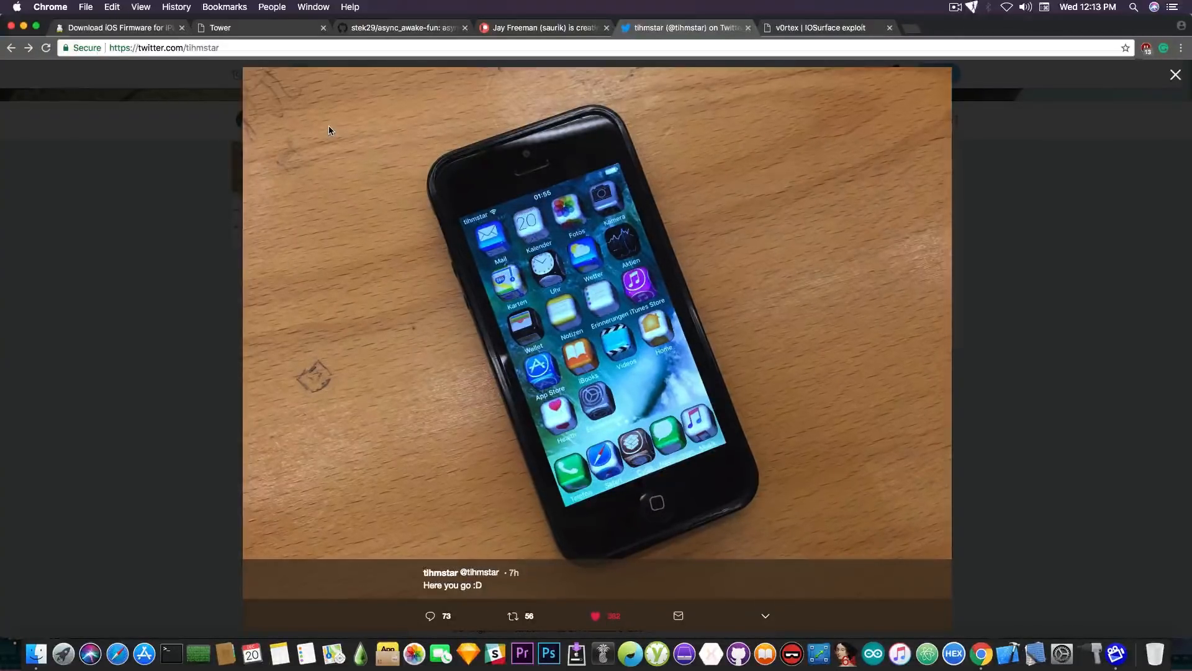